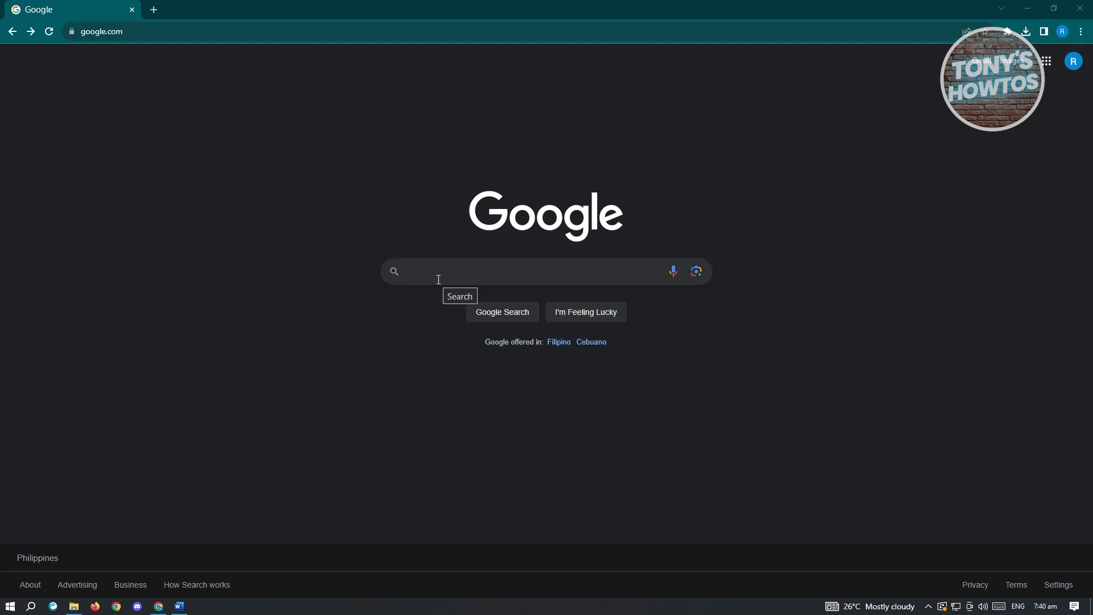
Search Google for "snapchat web" and open the Snapchat for Web result
{"action": "type", "text": "snapchat web"}
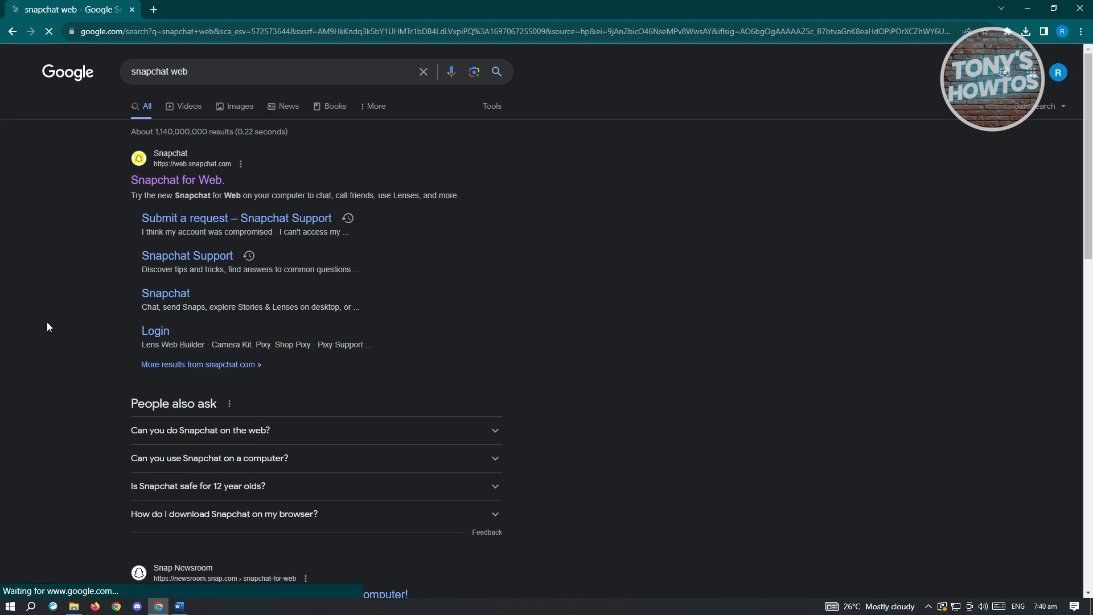
{"action": "left_click", "coordinate": [177, 180]}
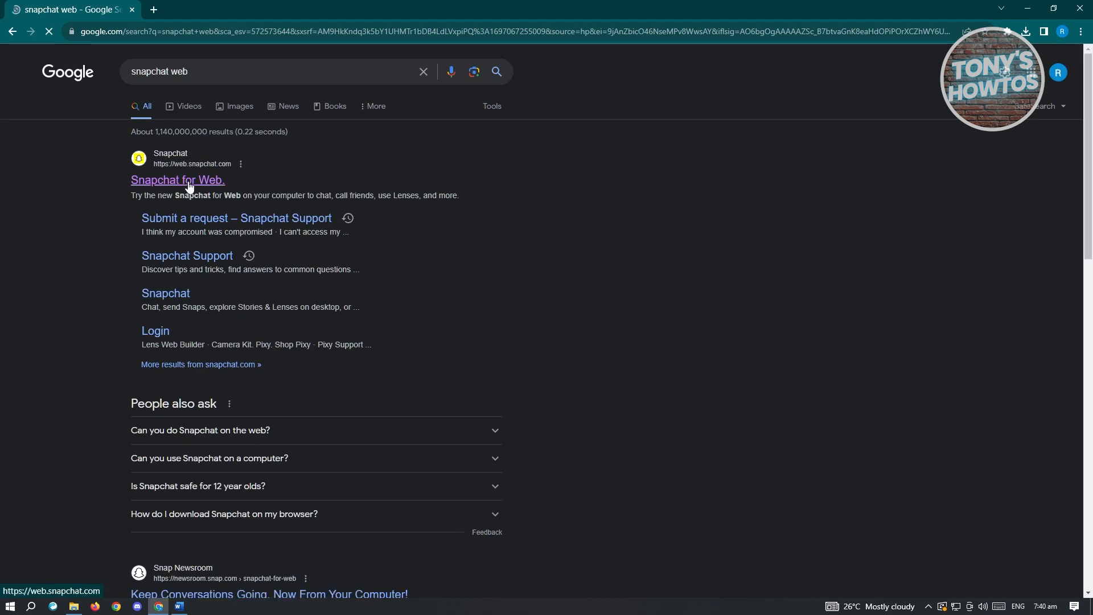
{"action": "left_click", "coordinate": [178, 180]}
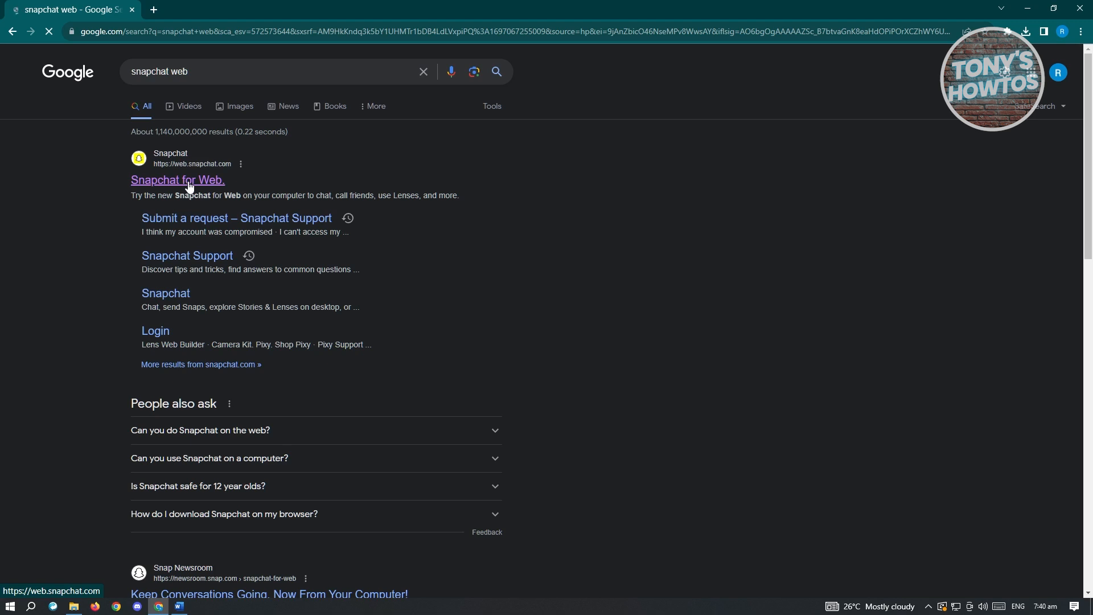
{"action": "left_click", "coordinate": [177, 180]}
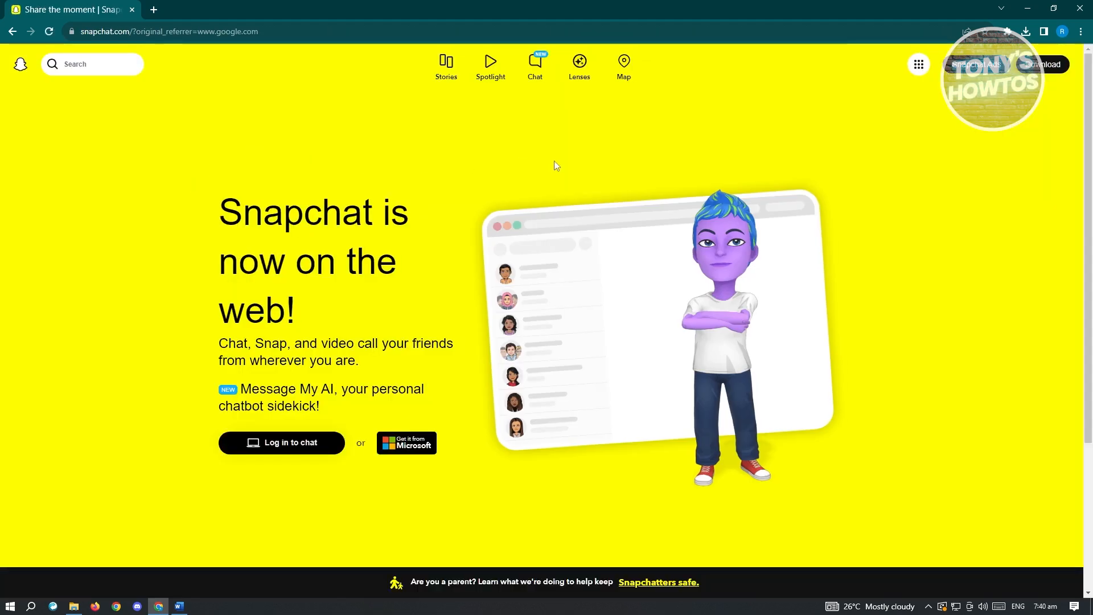
{"action": "mouse_move", "coordinate": [558, 166]}
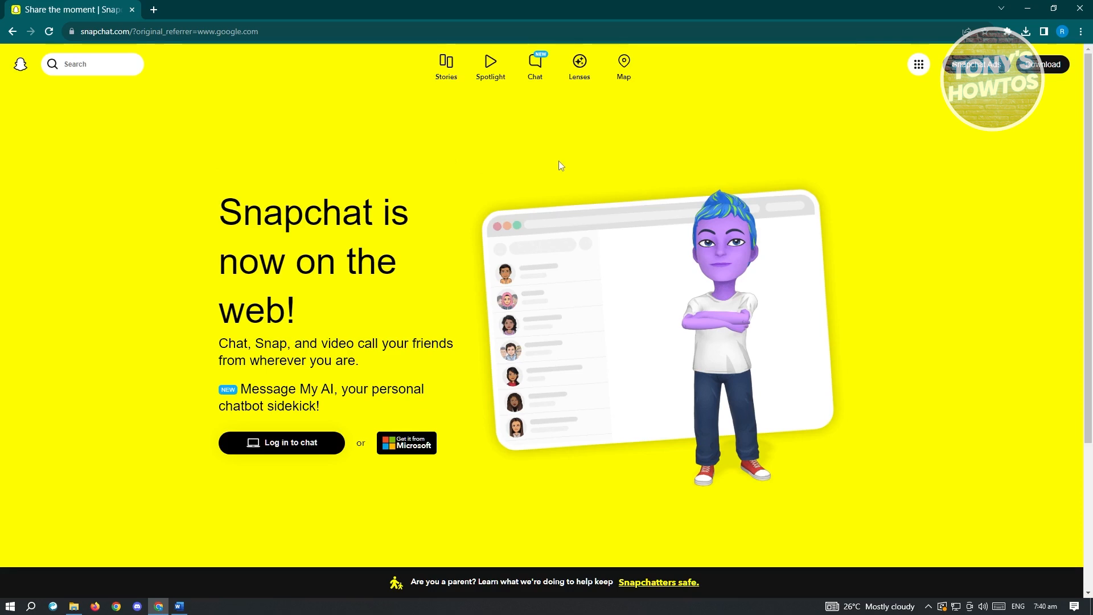
{"action": "mouse_move", "coordinate": [535, 63]}
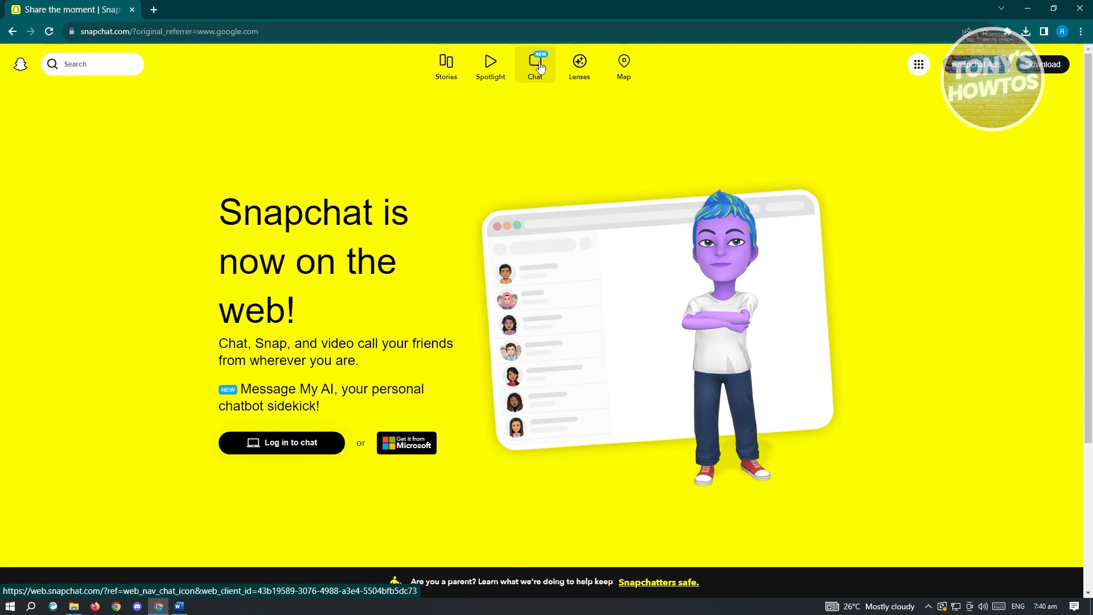
Use the Chat icon on snapchat.com to open the web chat page
{"action": "left_click", "coordinate": [534, 64]}
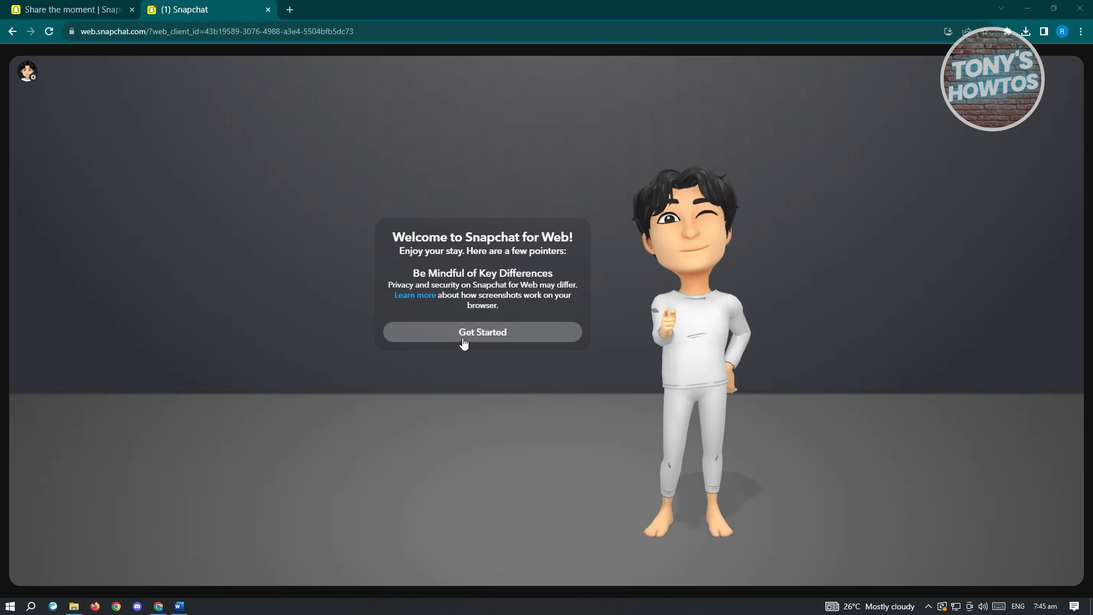
Get past the welcome greeting, start the camera view and allow Chrome camera and microphone access
{"action": "left_click", "coordinate": [481, 332]}
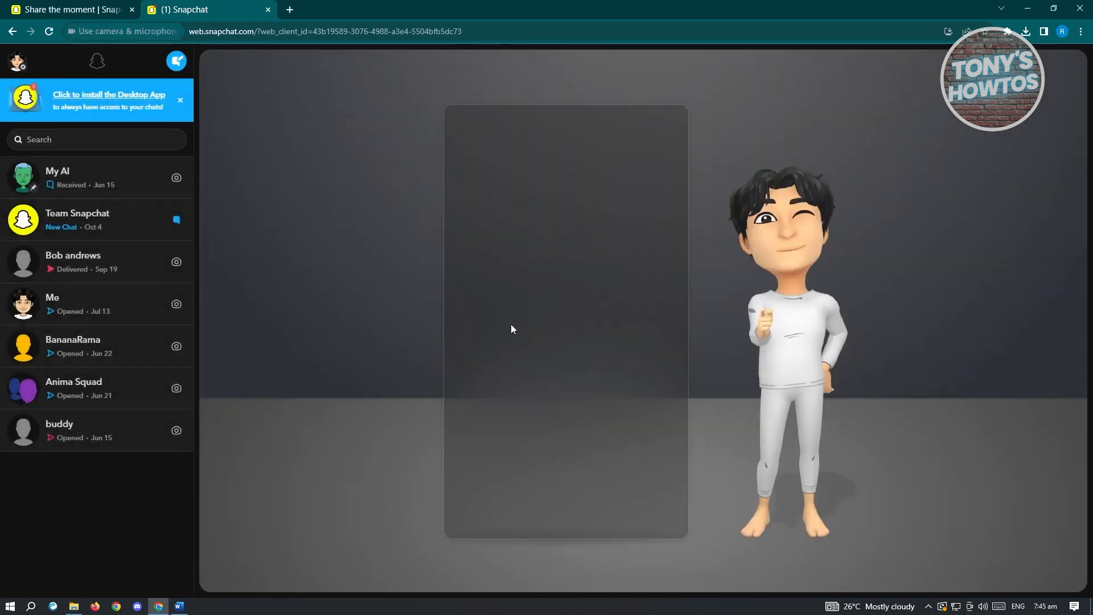
{"action": "left_click", "coordinate": [72, 31]}
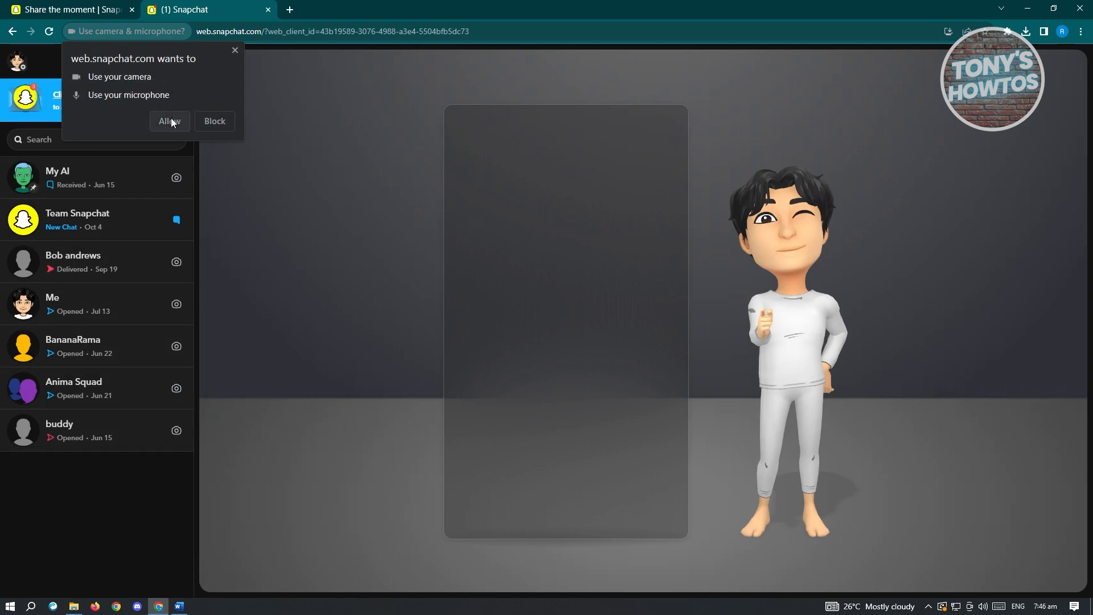
{"action": "left_click", "coordinate": [168, 121]}
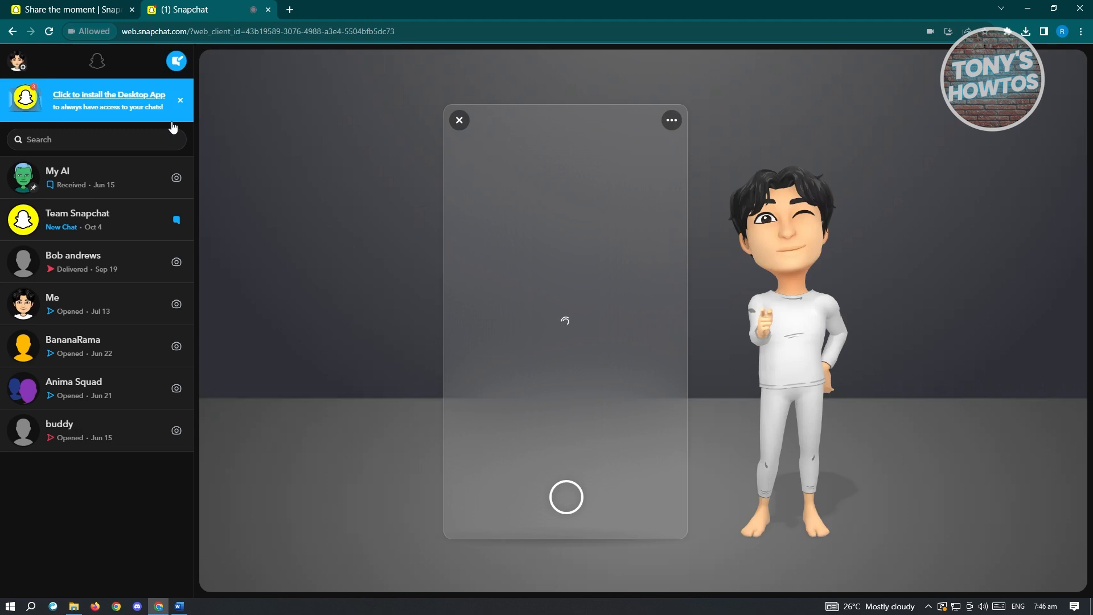